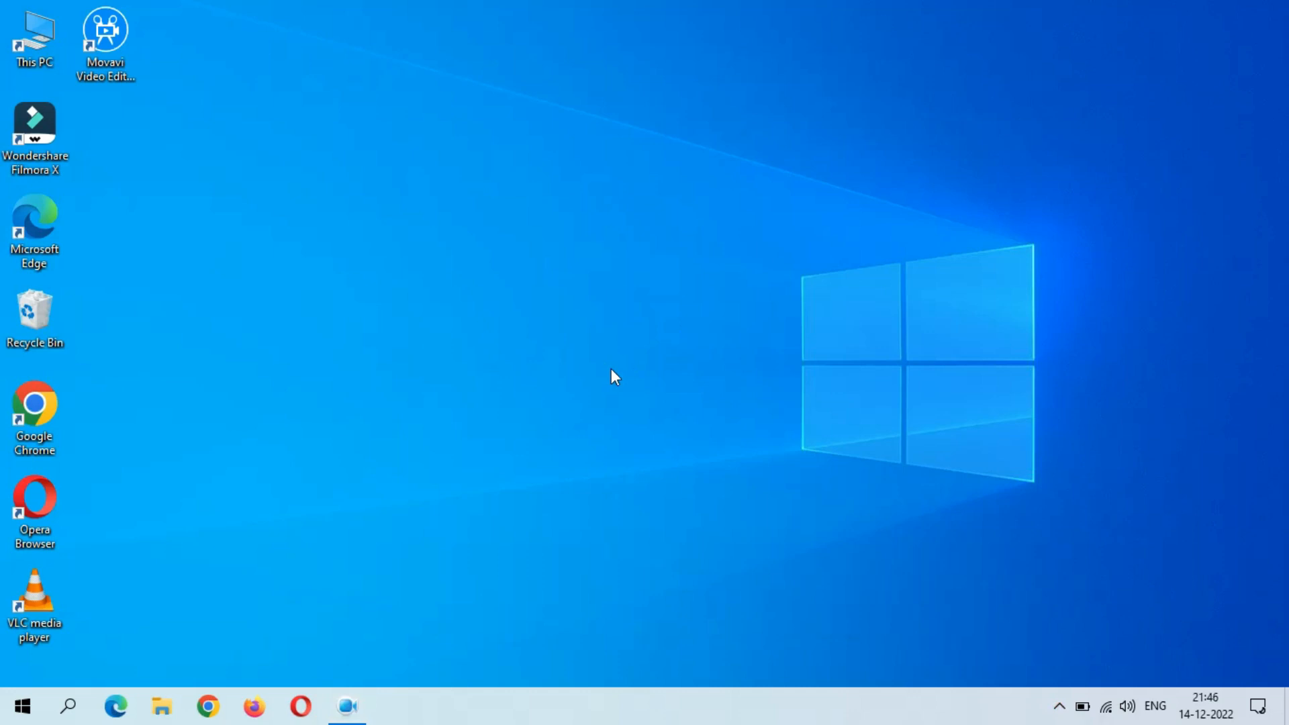
Open Settings and go to Personalization > Themes, where Windows (light) is current.
left_click(35, 600)
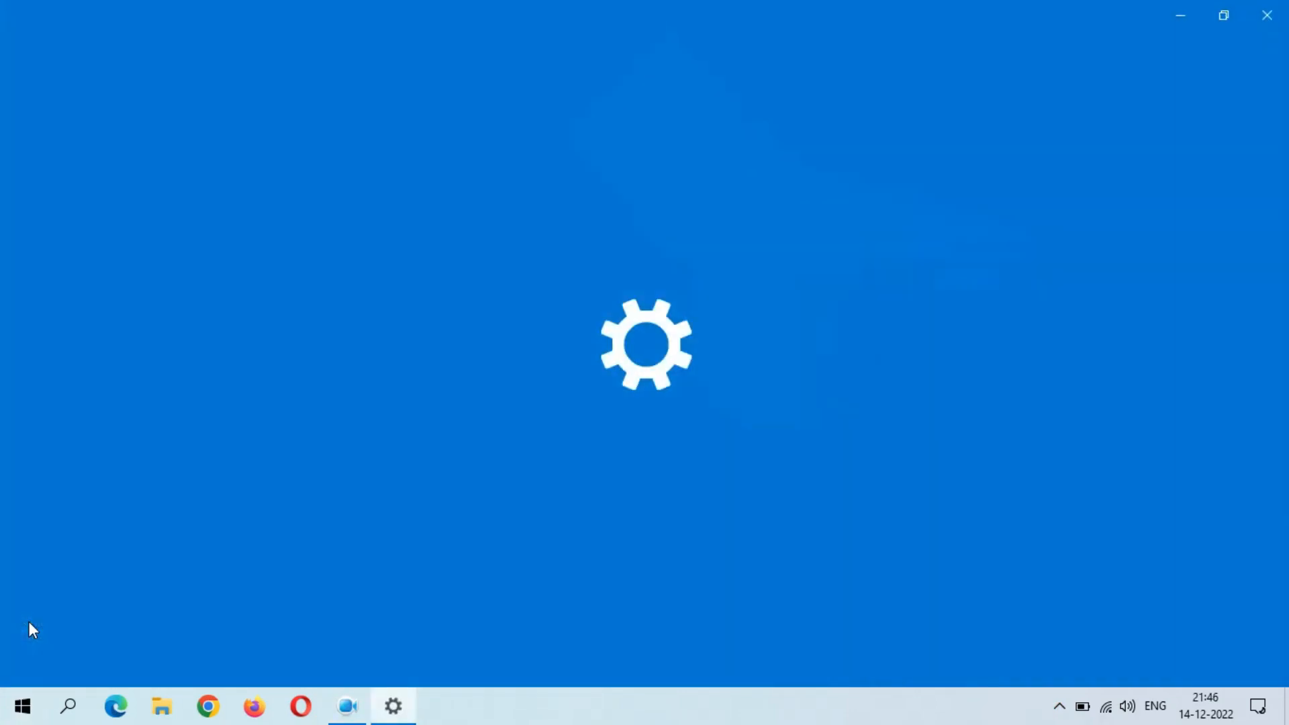
left_click(392, 706)
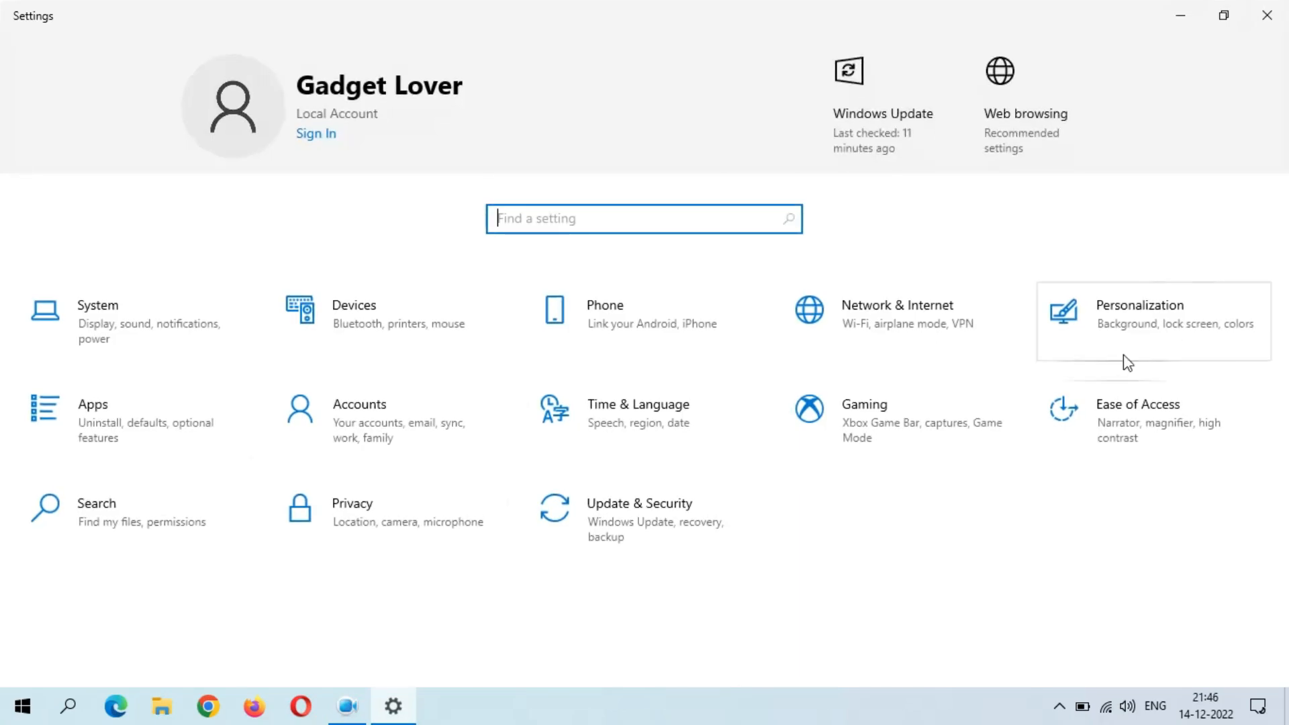
left_click(1139, 313)
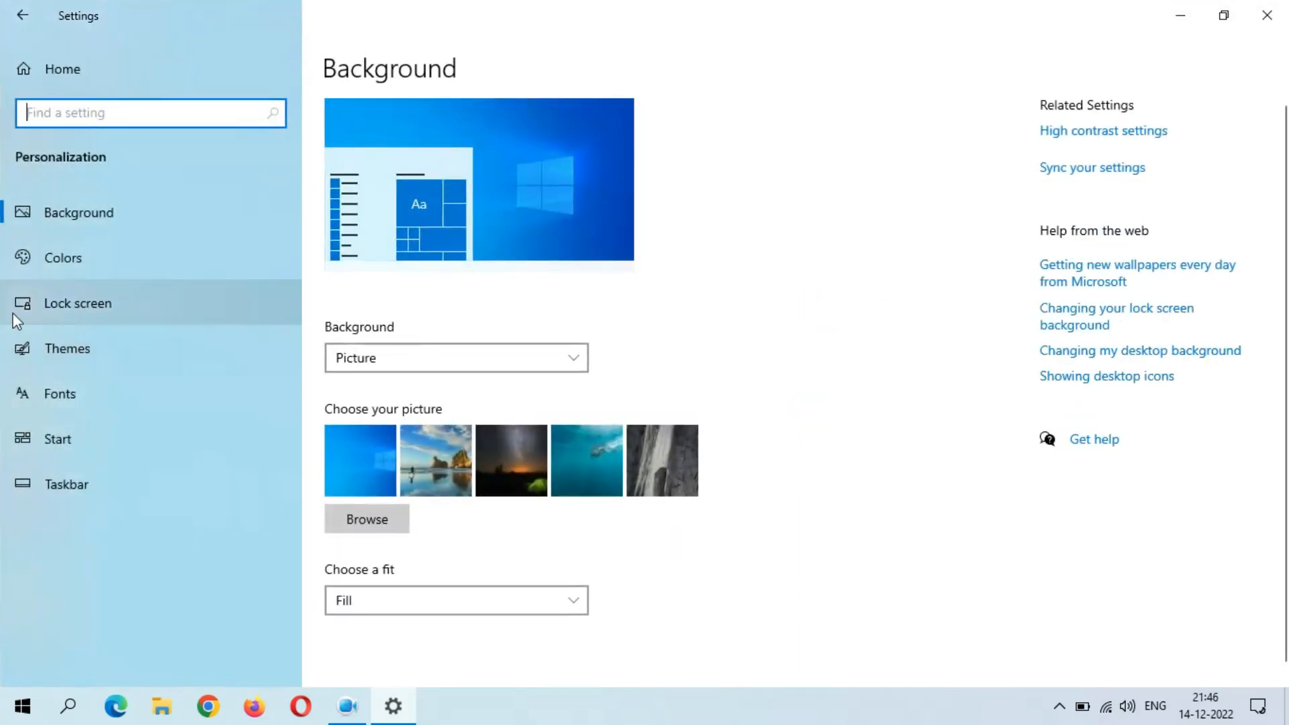
left_click(67, 348)
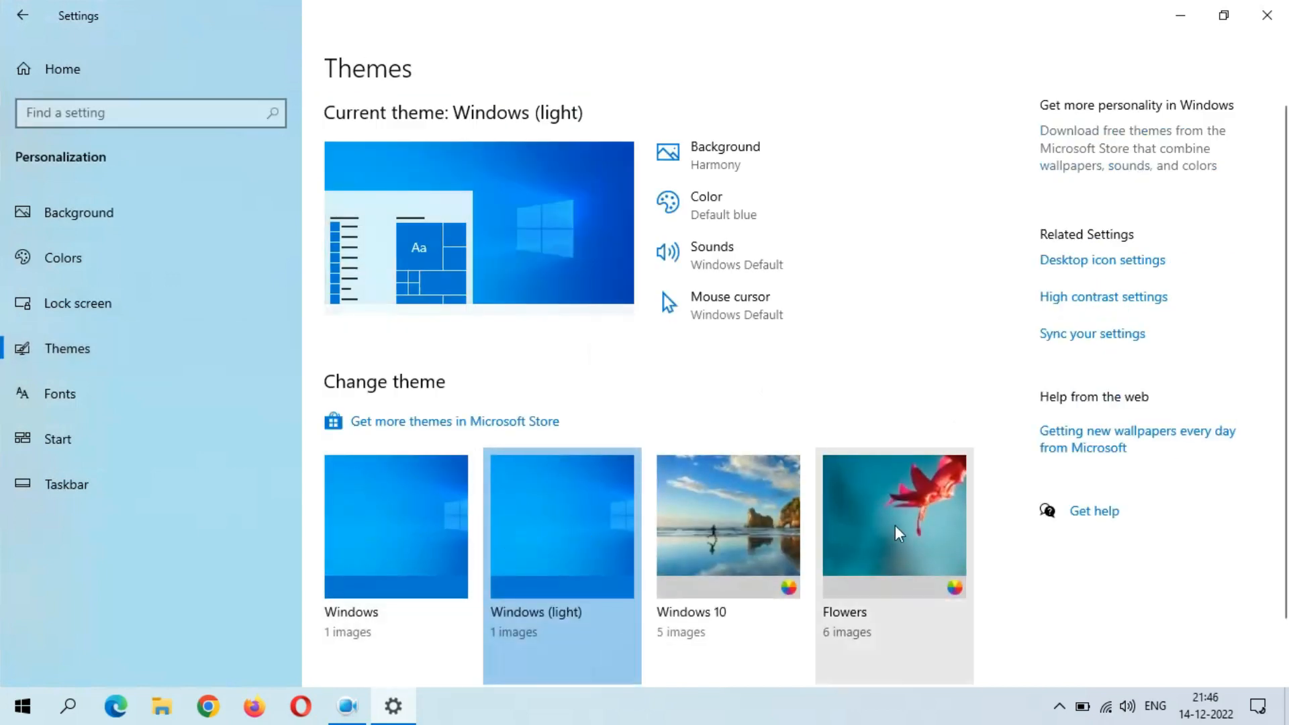
mouse_move(603, 631)
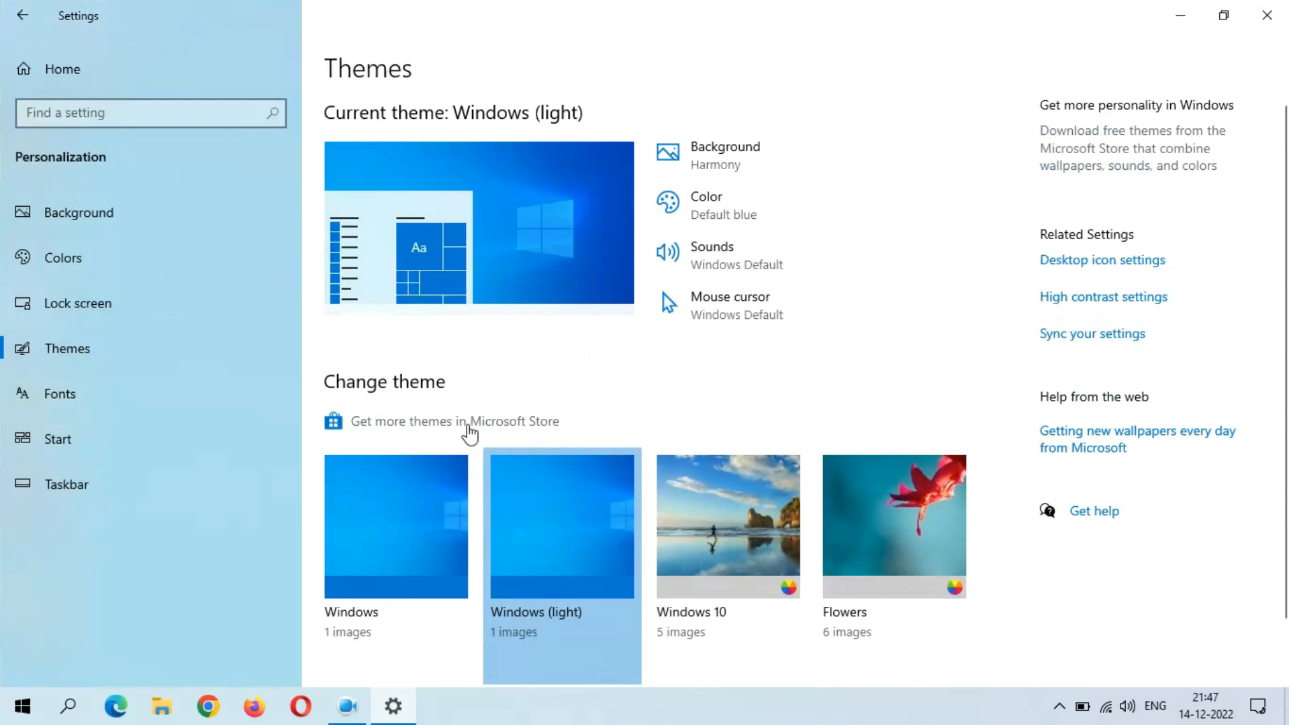
Browse the Microsoft Store Windows themes collection, scrolling past Beauty of China, Clouds and Night Skies.
left_click(454, 421)
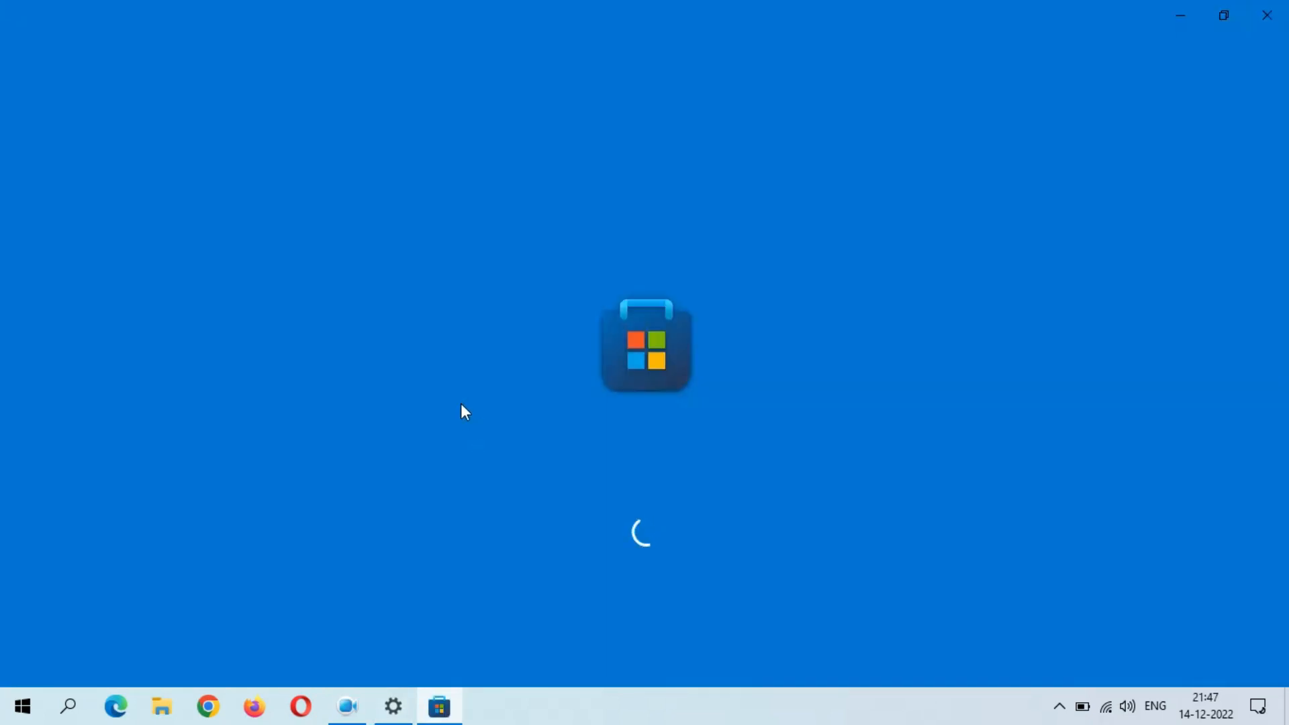
mouse_move(505, 399)
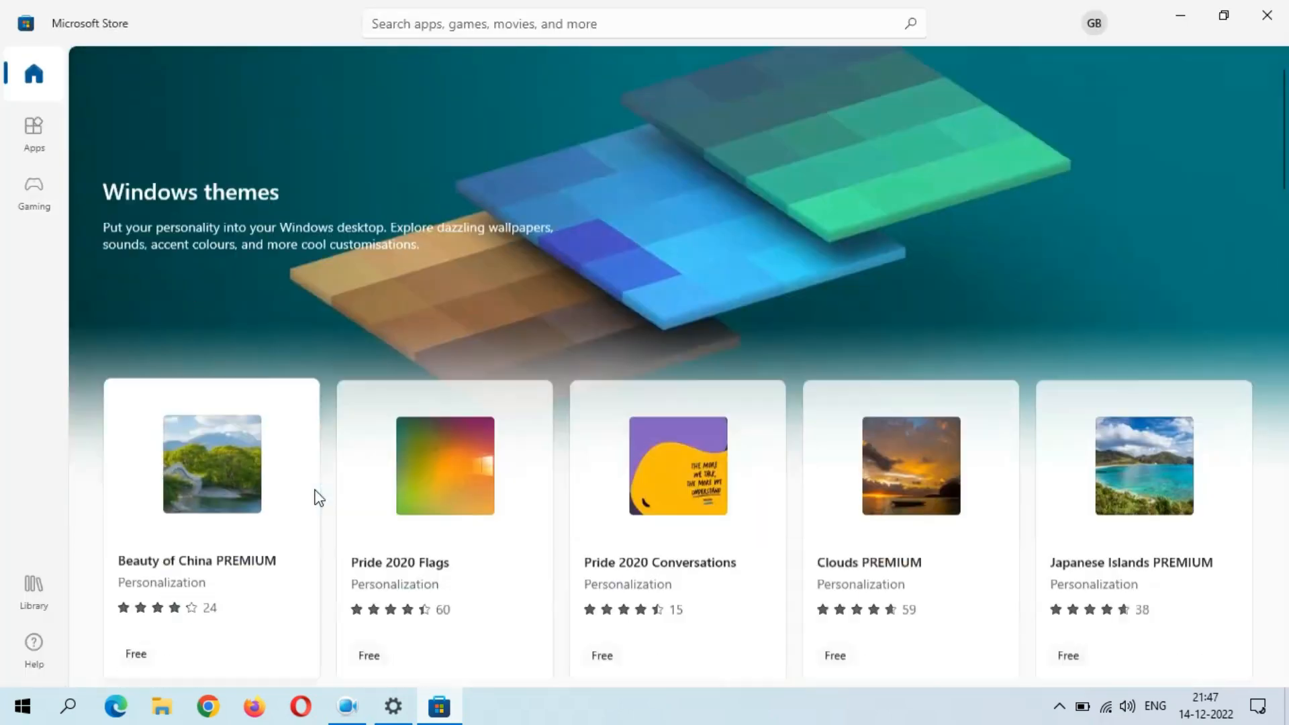
scroll("down", 3)
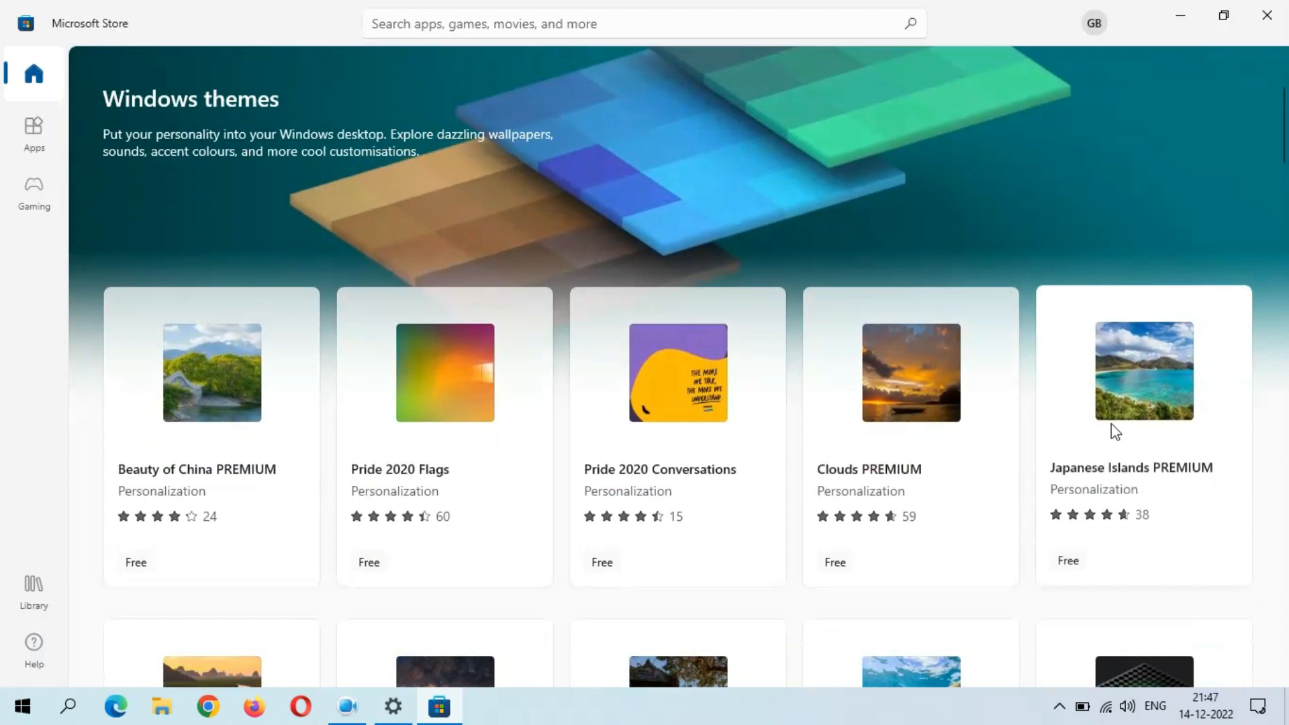
scroll("down", 3)
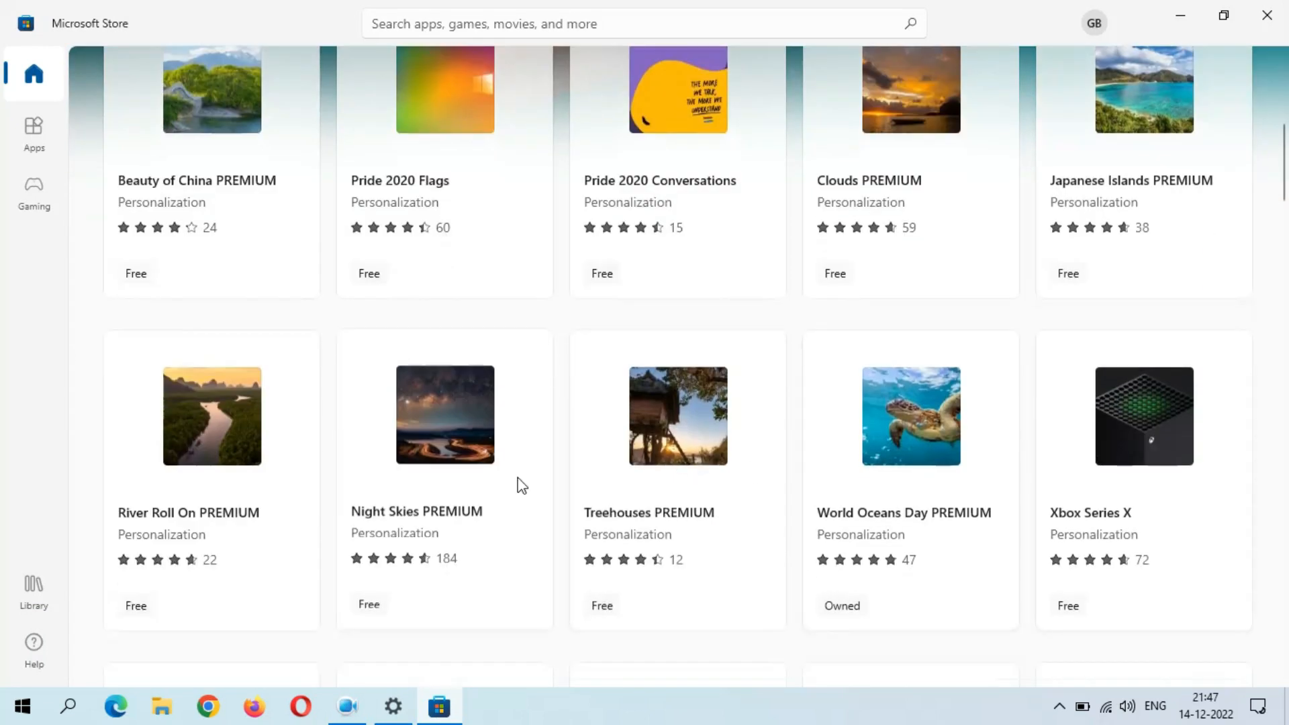
mouse_move(189, 475)
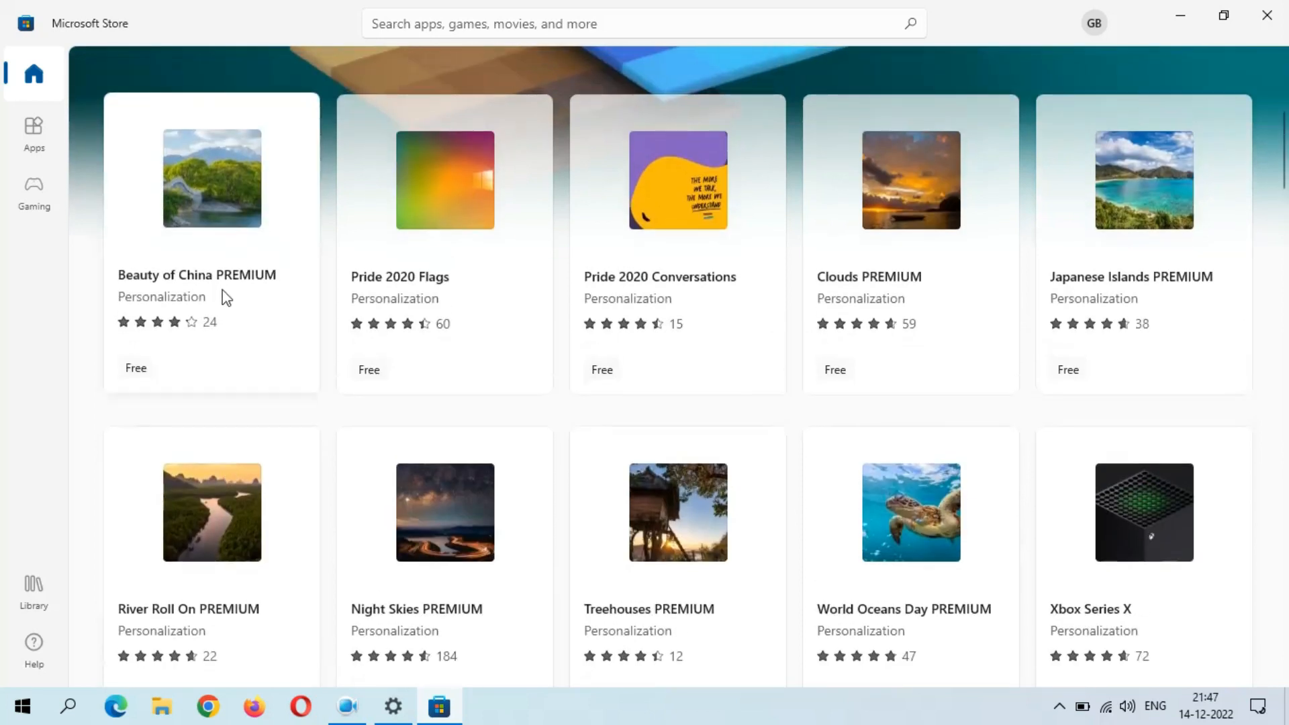
scroll("down", 3)
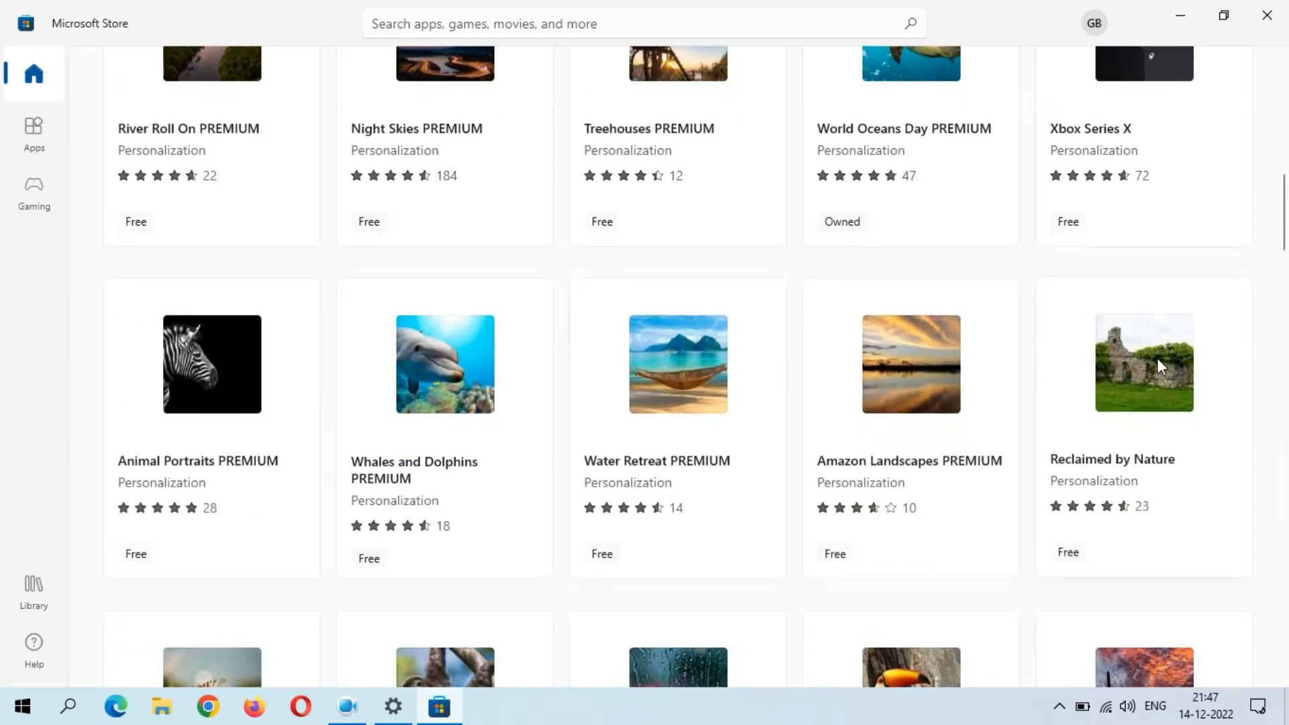
scroll("down", 3)
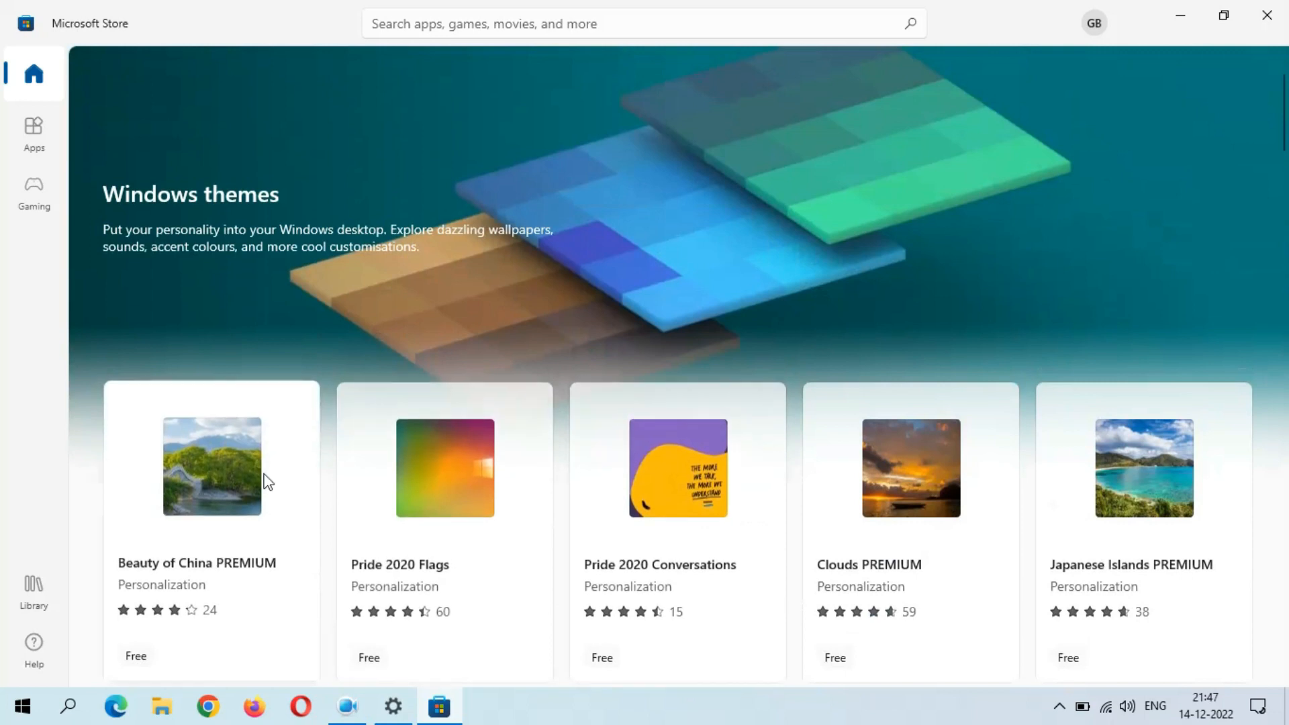
scroll("down", 3)
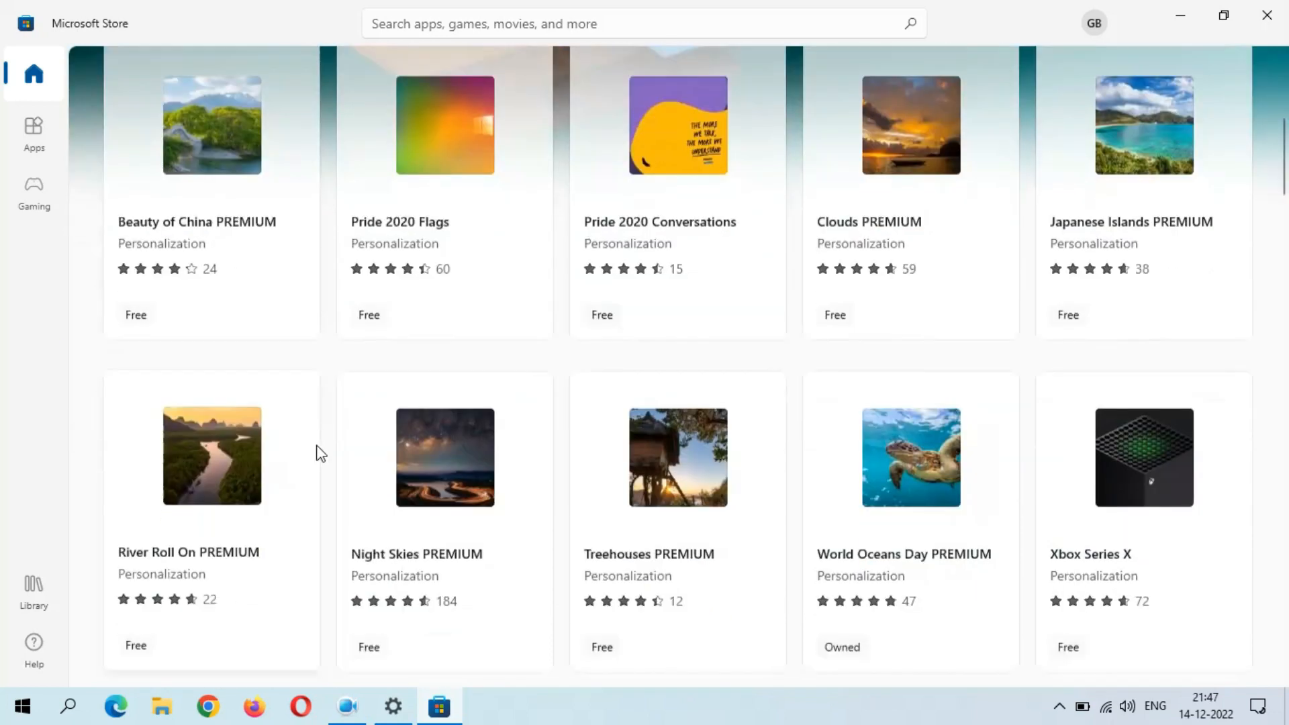
Get the River Roll On PREMIUM theme from its Store page and let it download.
left_click(211, 457)
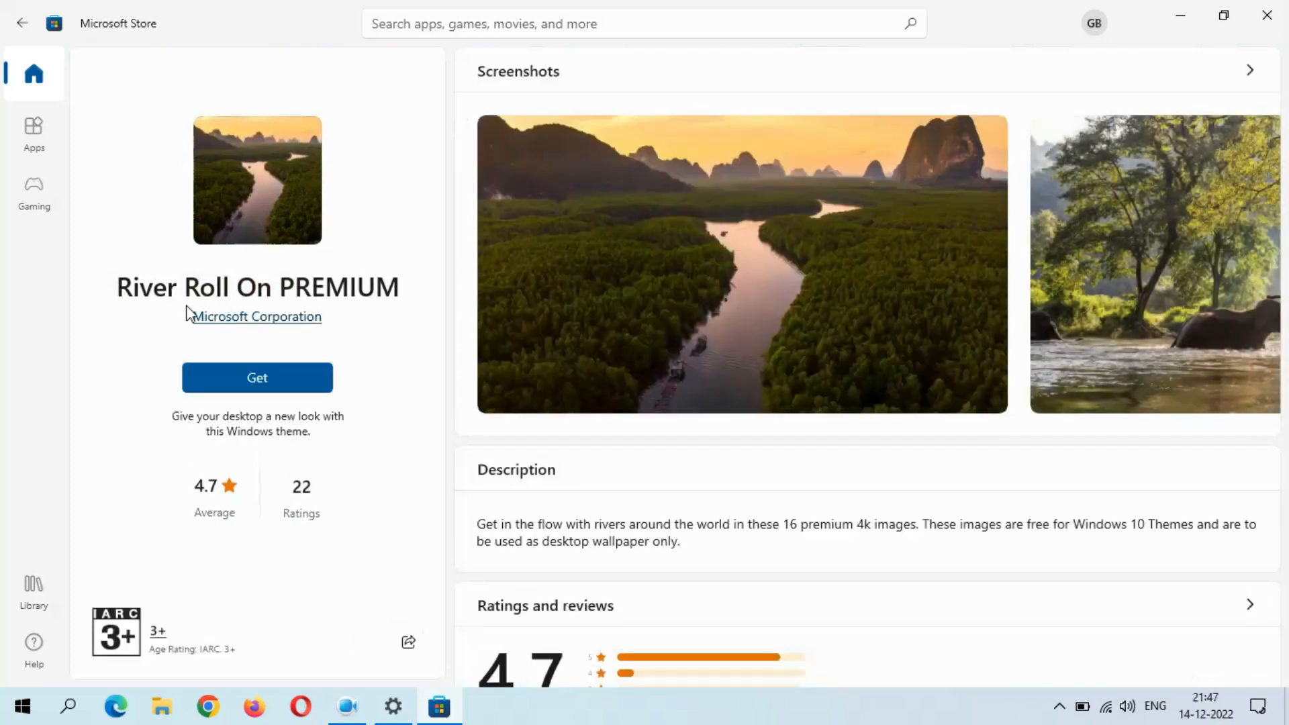
left_click(256, 377)
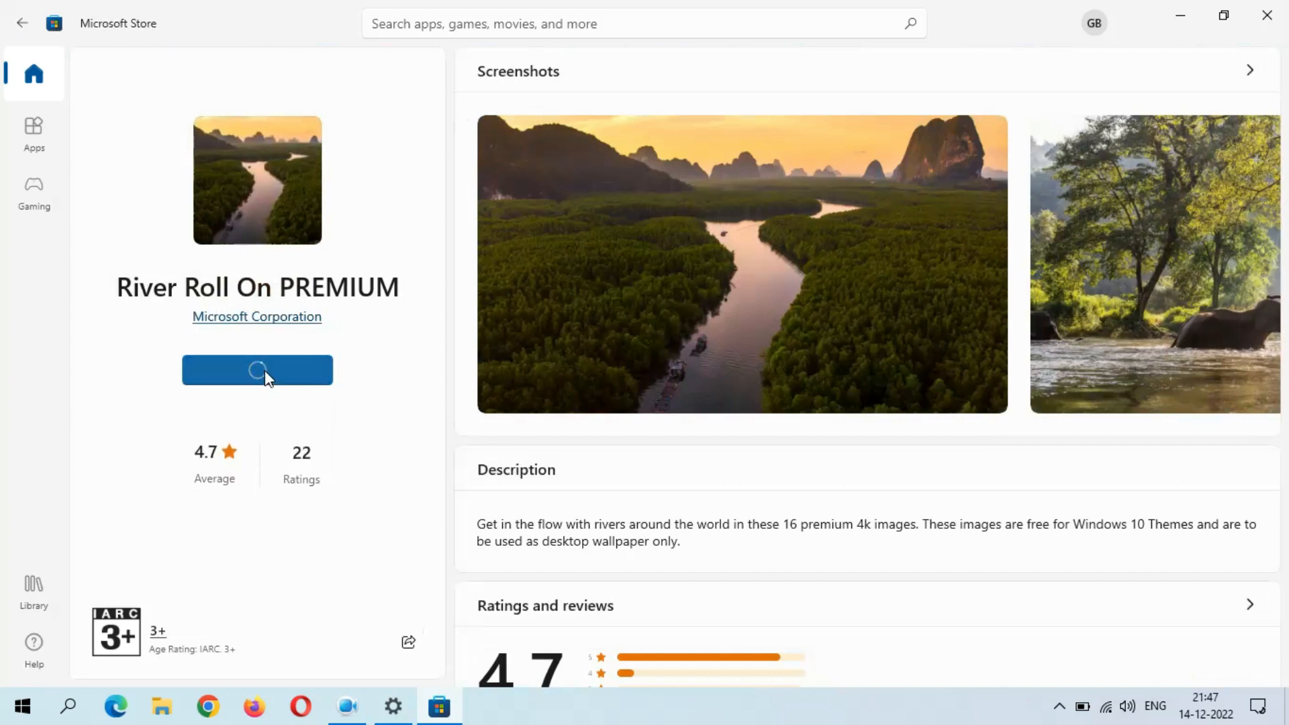
left_click(256, 369)
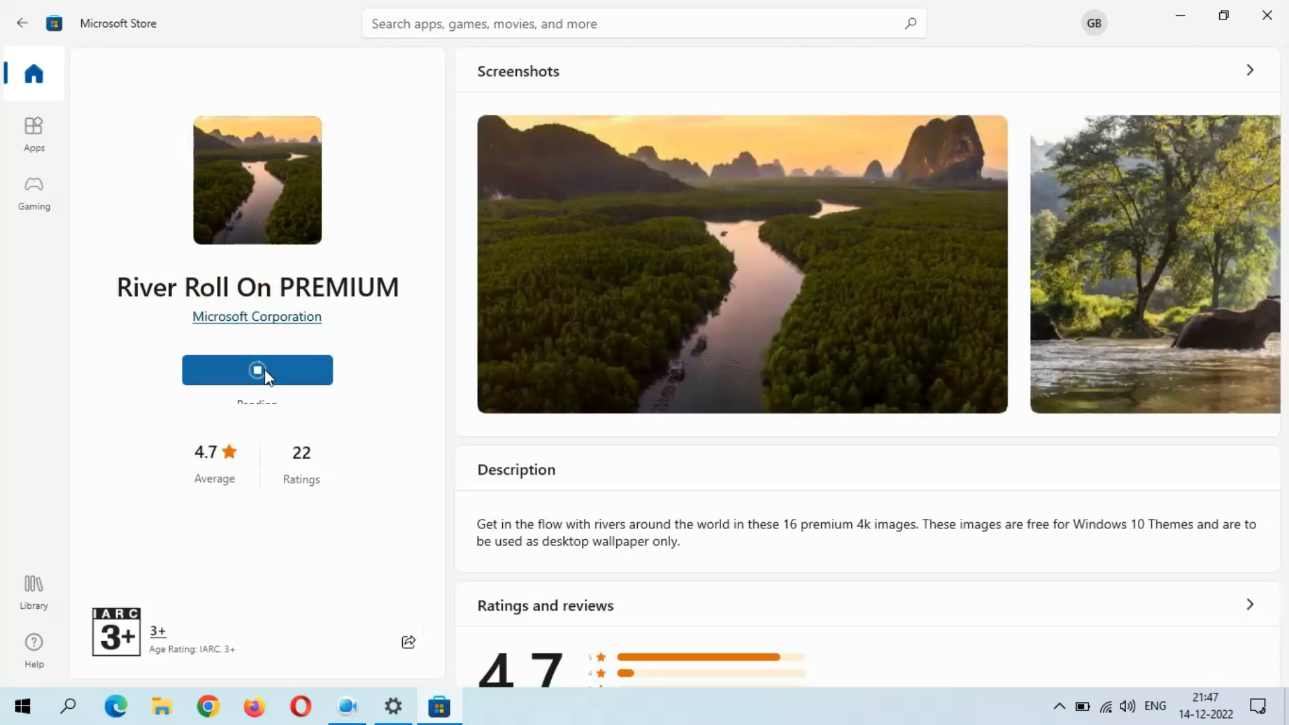
left_click(256, 370)
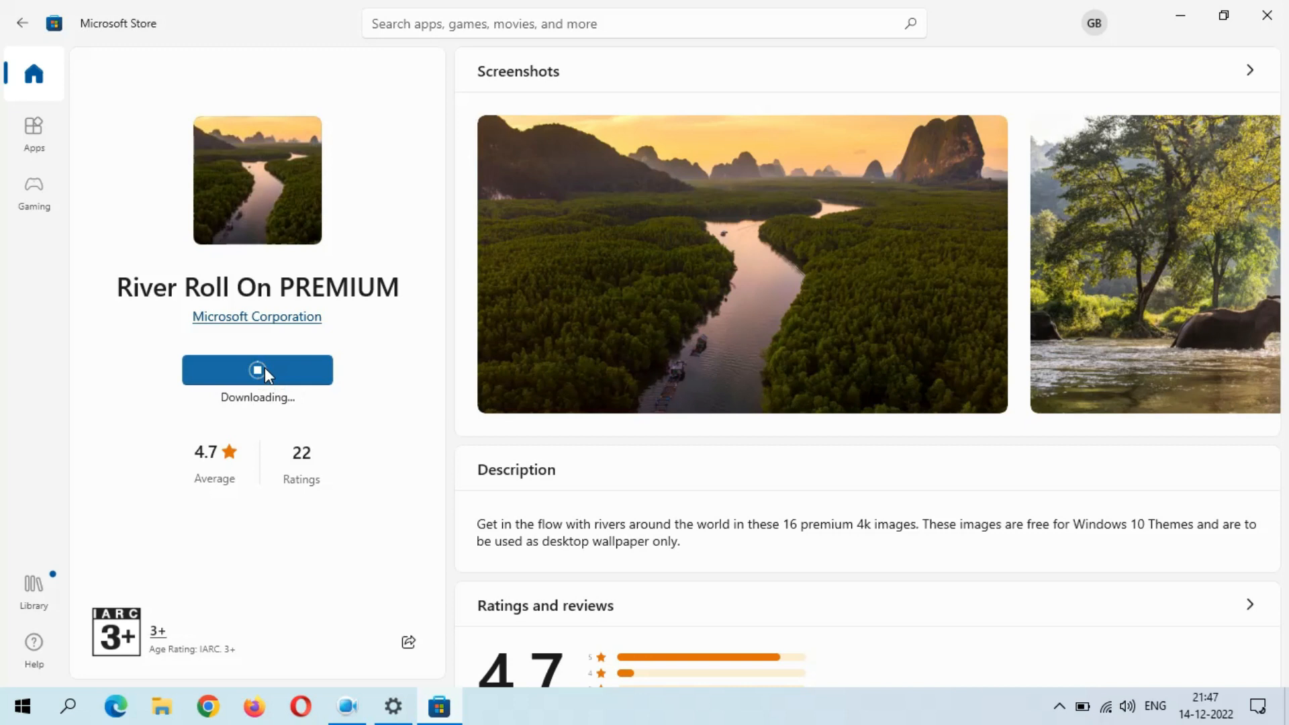
mouse_move(270, 388)
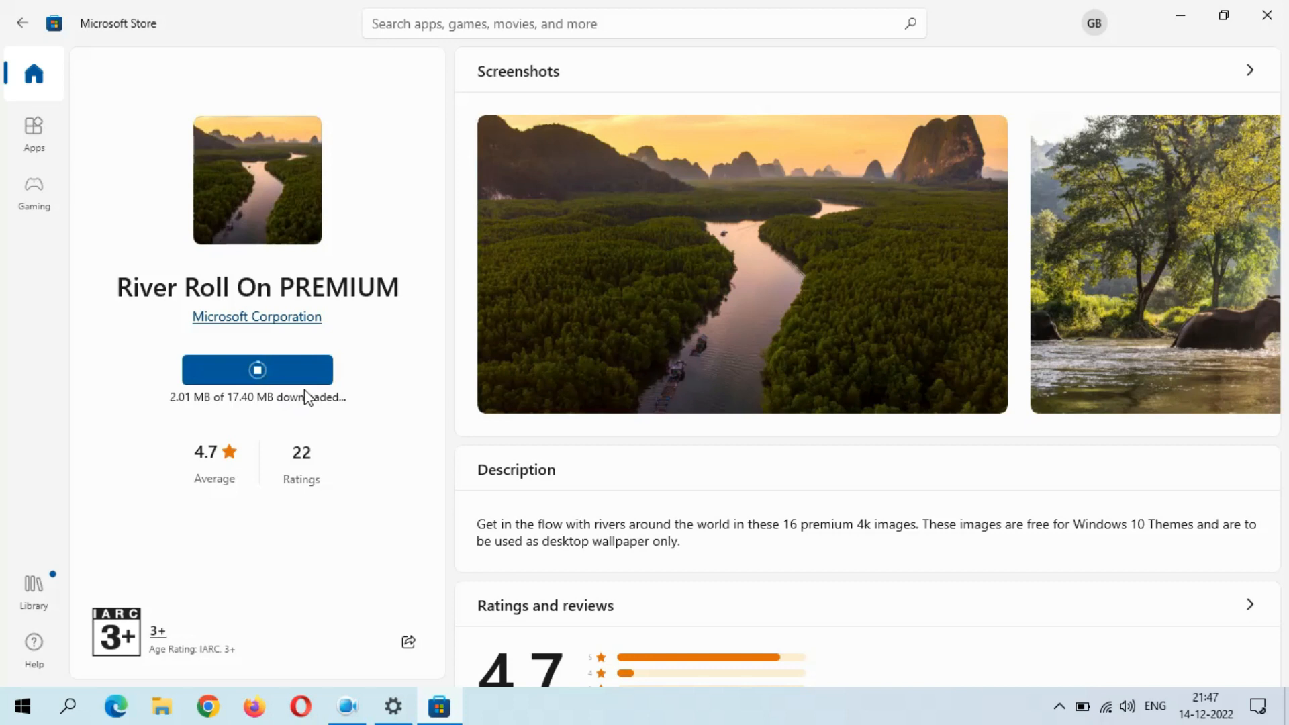
mouse_move(237, 413)
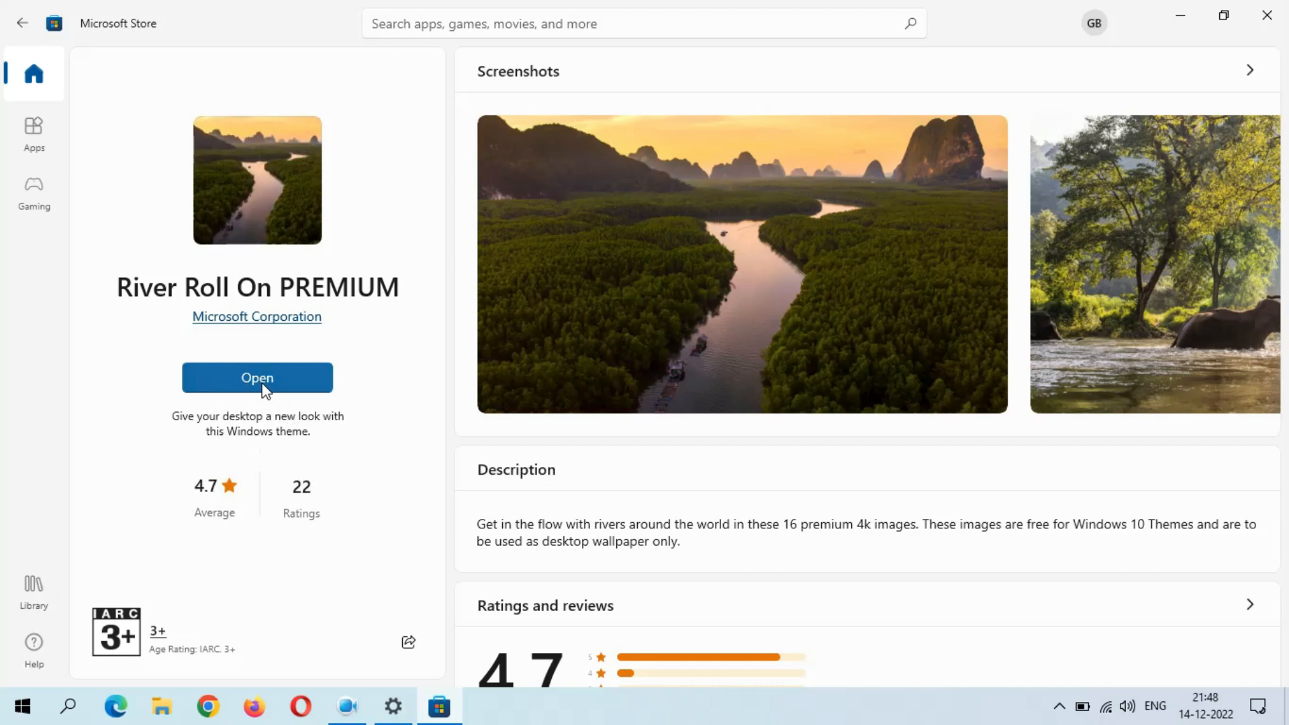
Apply River Roll On PREMIUM in Settings Themes and minimize Settings to show the wallpaper.
left_click(256, 377)
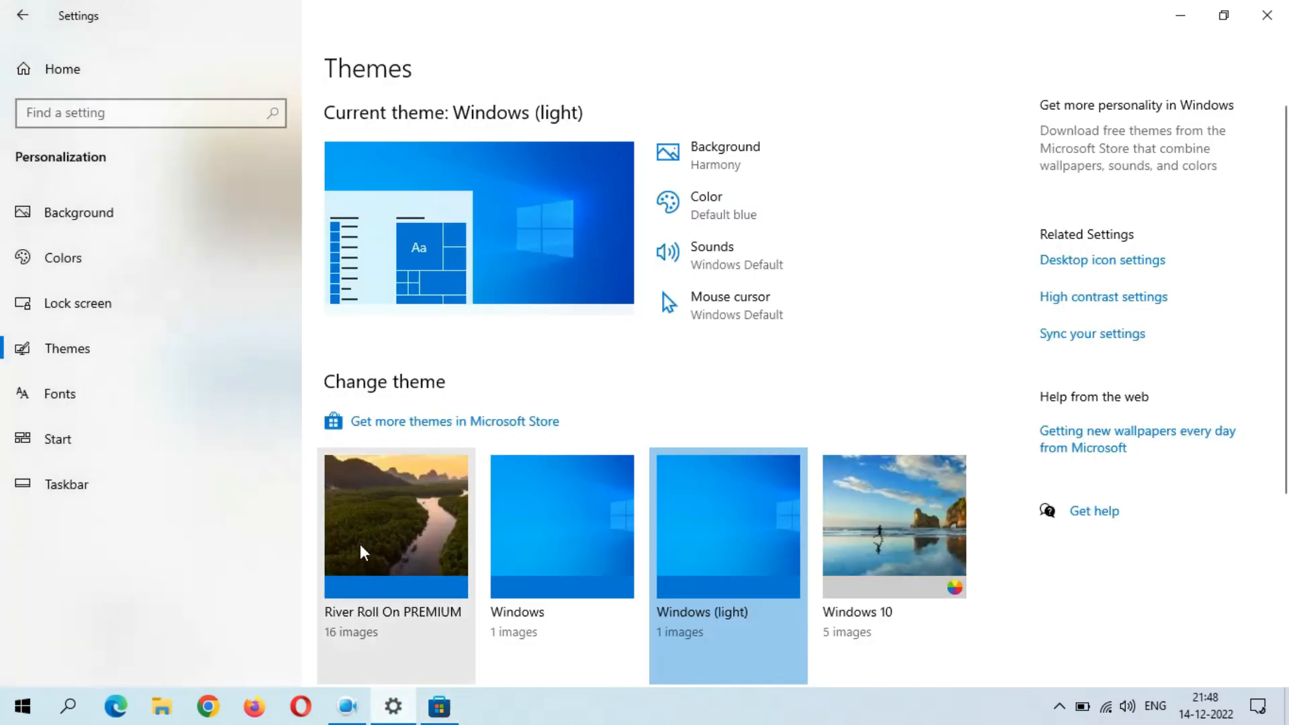
scroll("down", 3)
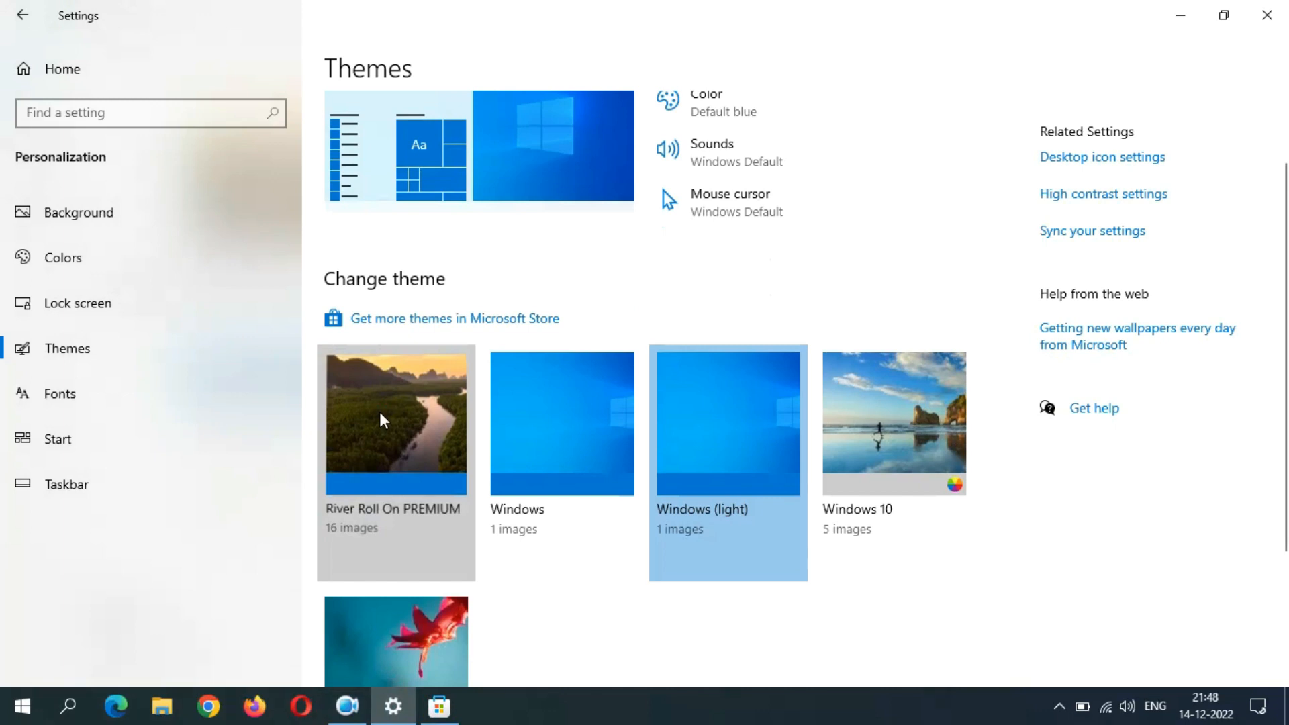
left_click(396, 424)
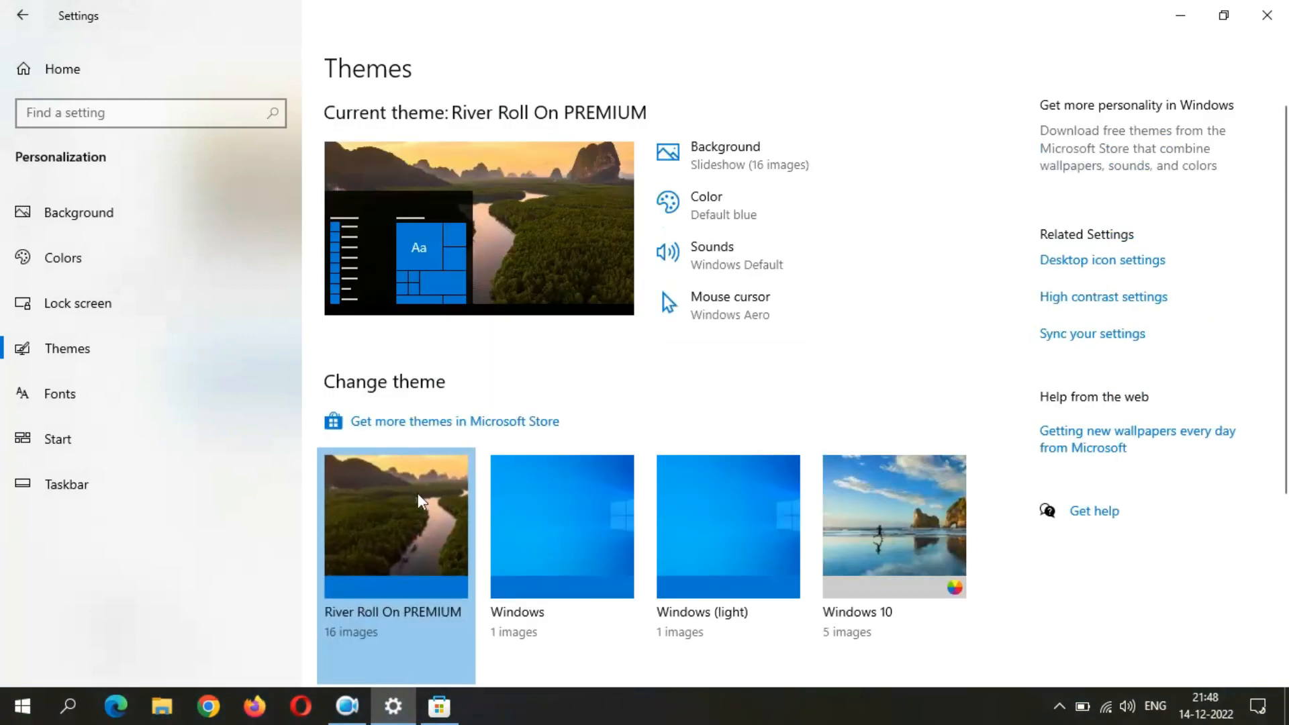
left_click(440, 706)
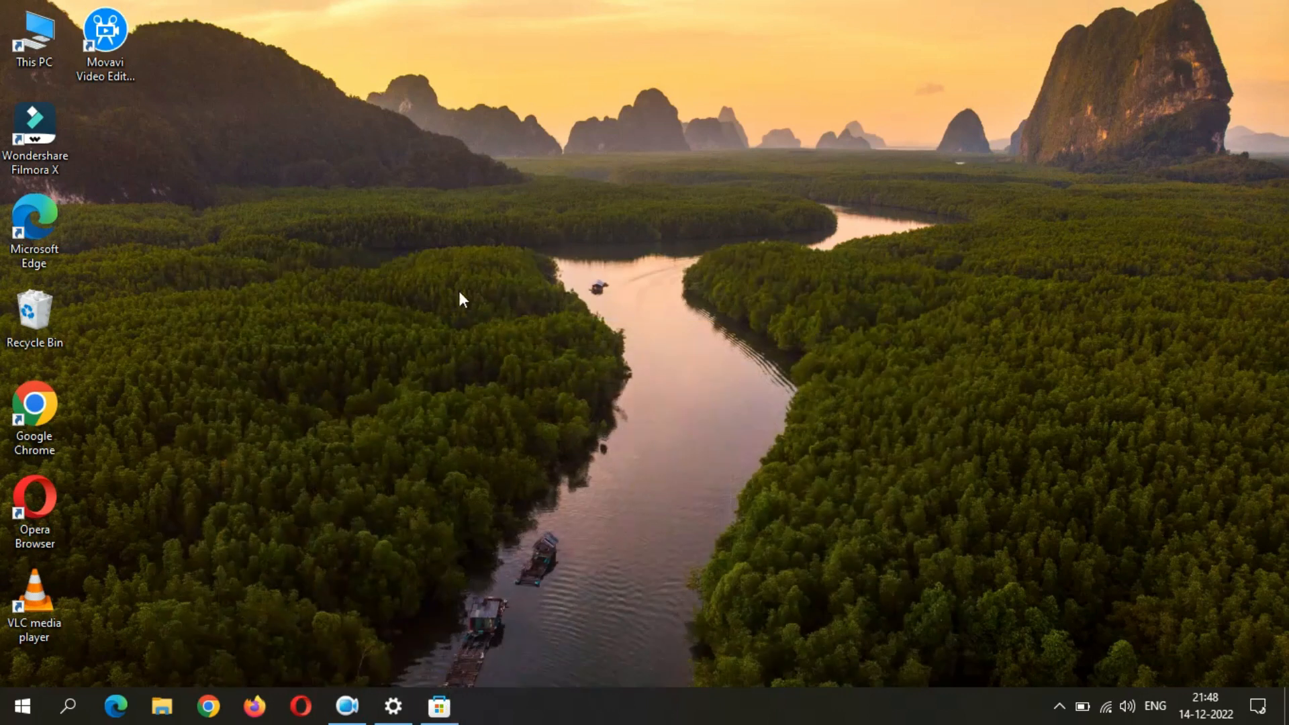
mouse_move(523, 337)
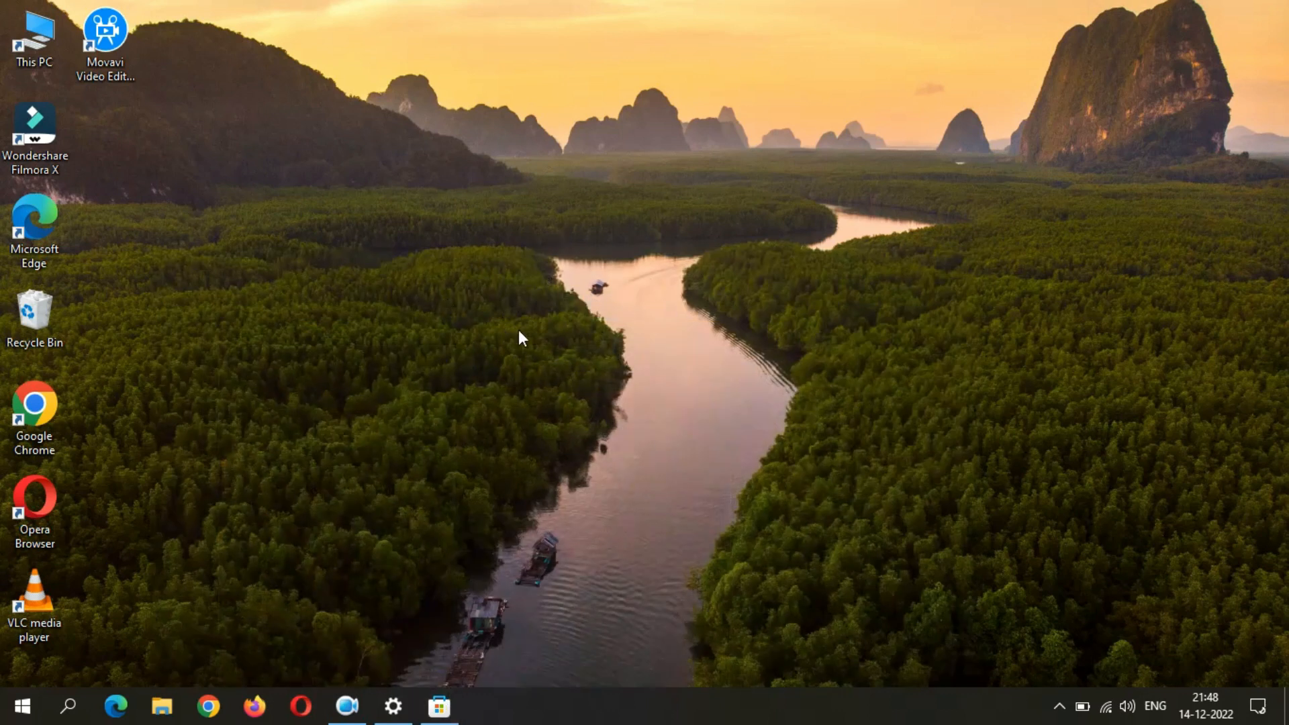
mouse_move(467, 439)
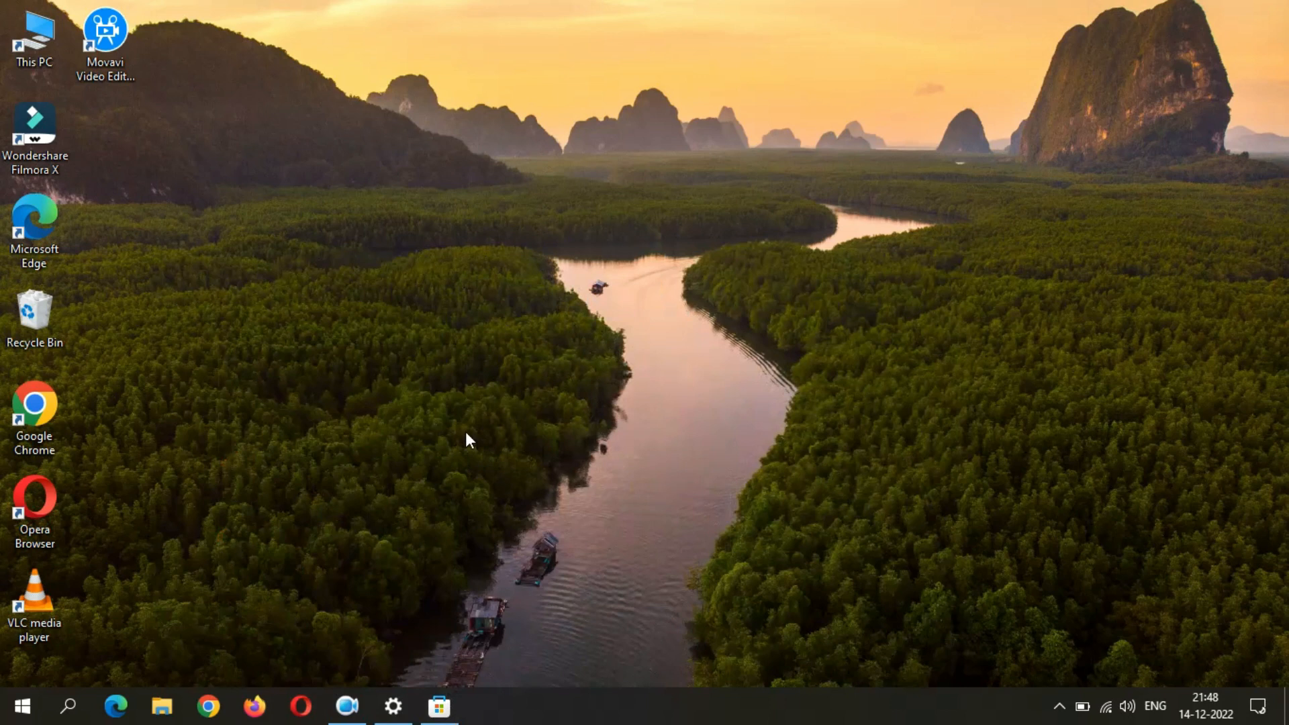
mouse_move(466, 483)
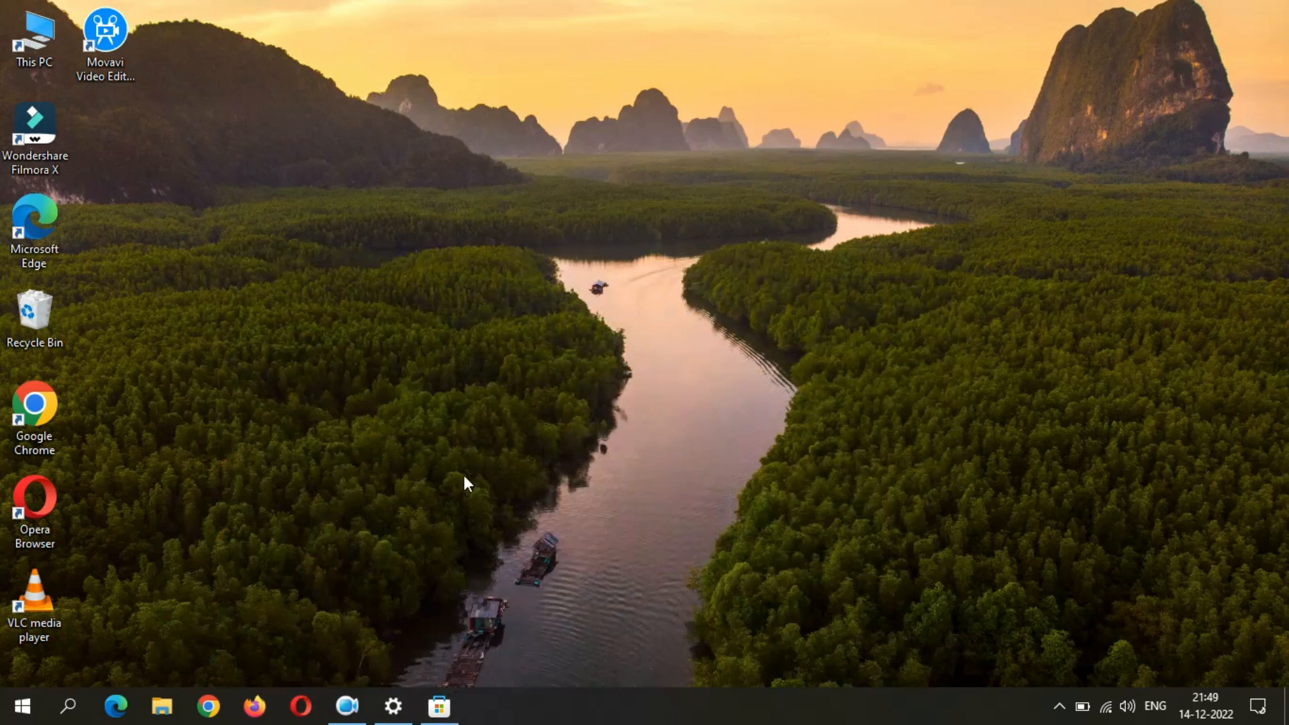